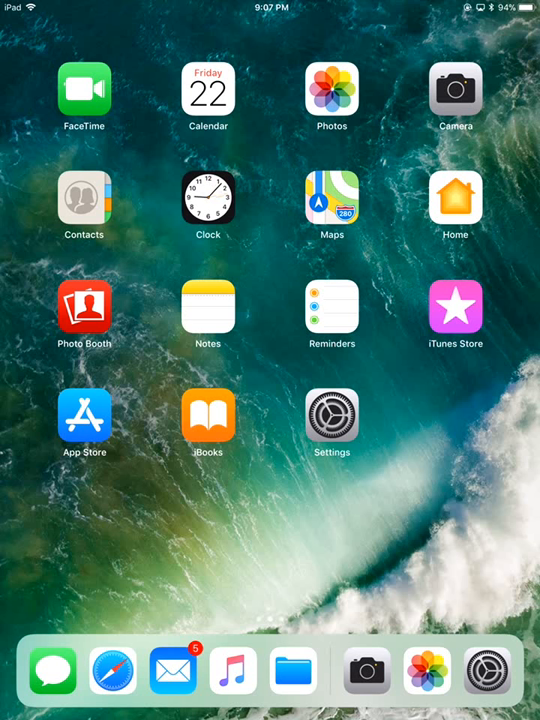
Launch Settings from the Home Screen and scroll the sidebar to show General
click(331, 423)
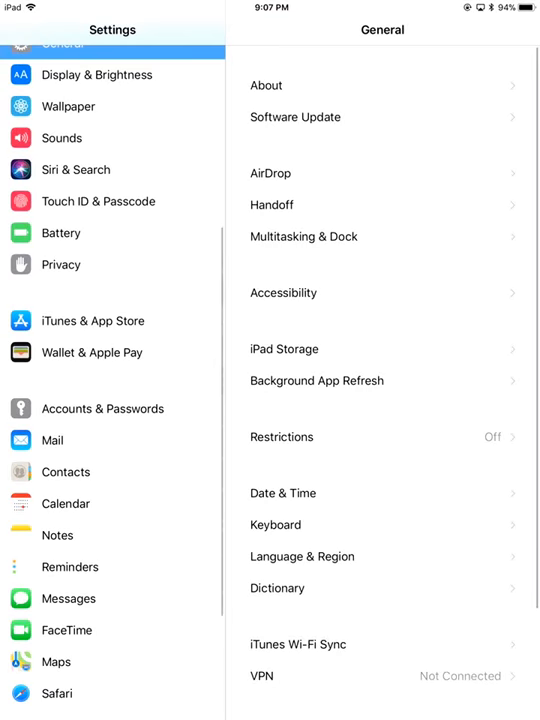
scroll(down, 3)
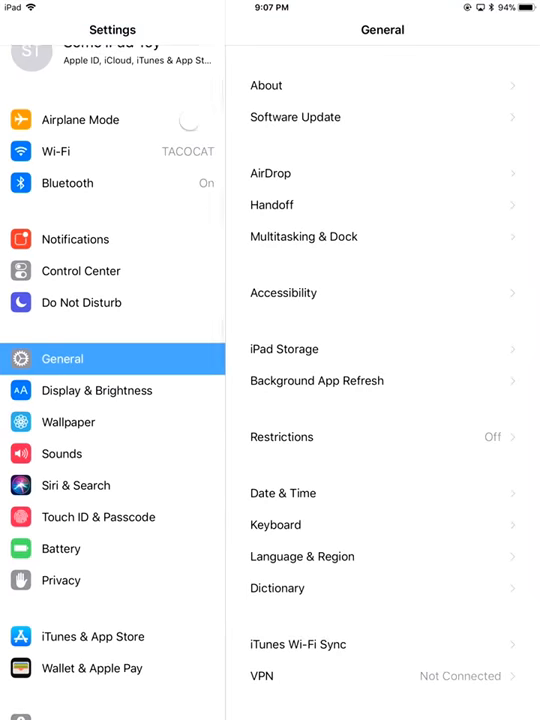
scroll(down, 3)
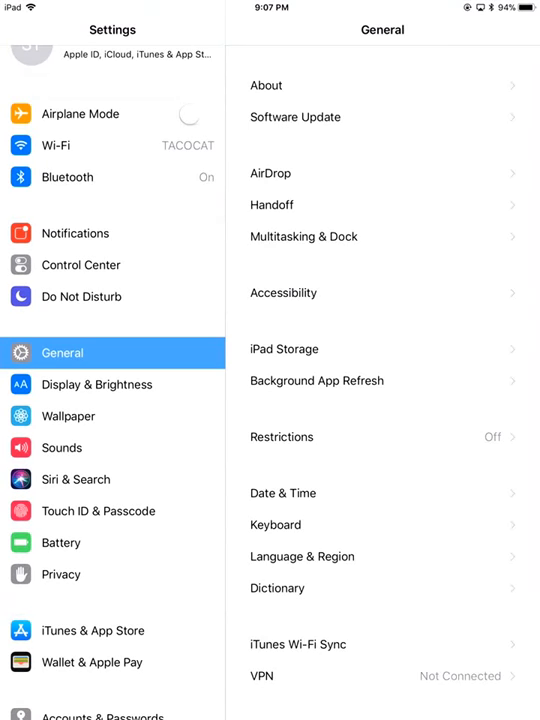
Open the Wallpaper section showing the current lock and home screen images
click(68, 416)
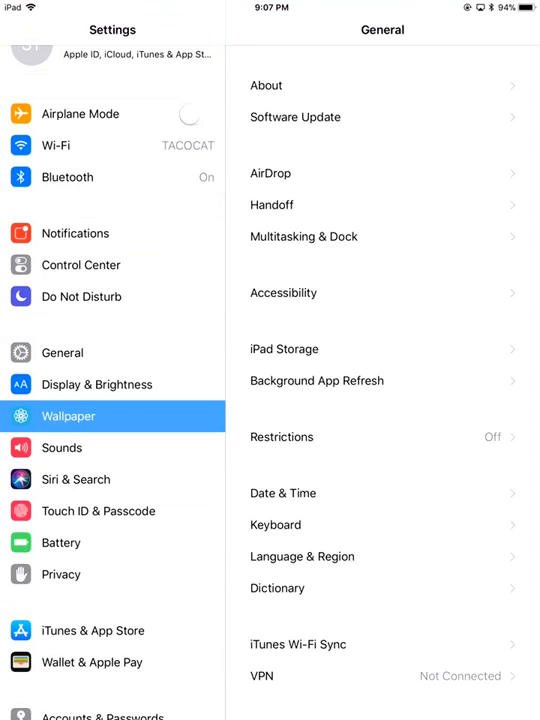
click(68, 416)
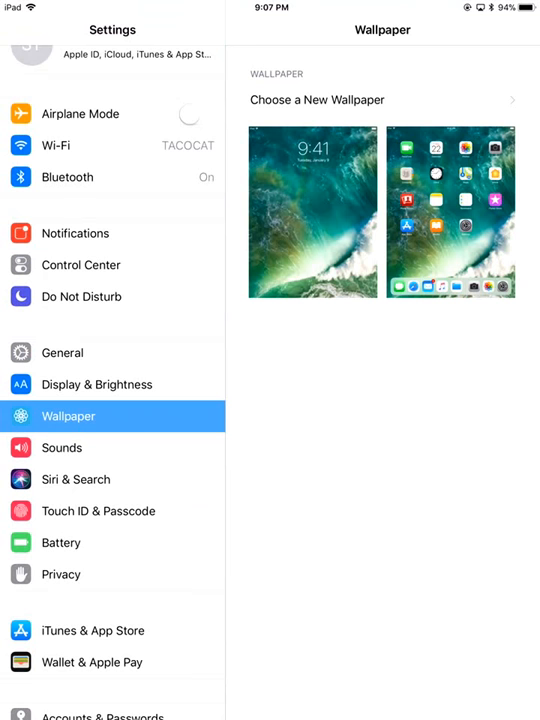
Choose a new wallpaper, preview the Dynamic set, then switch to Stills
click(317, 99)
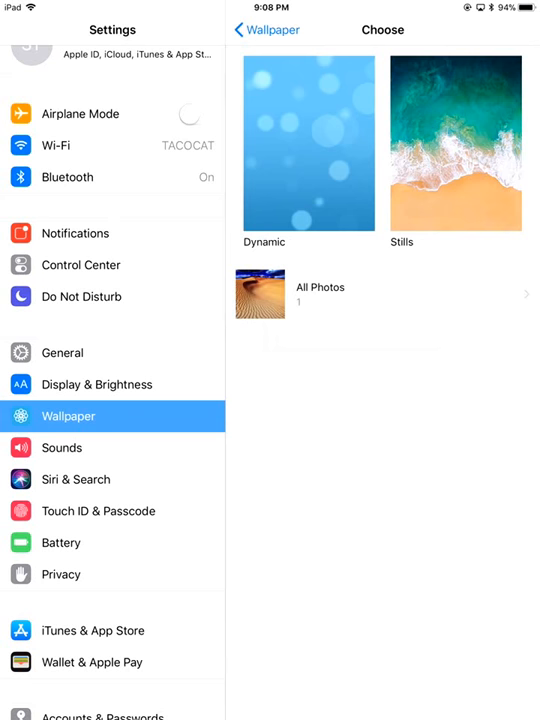
click(308, 143)
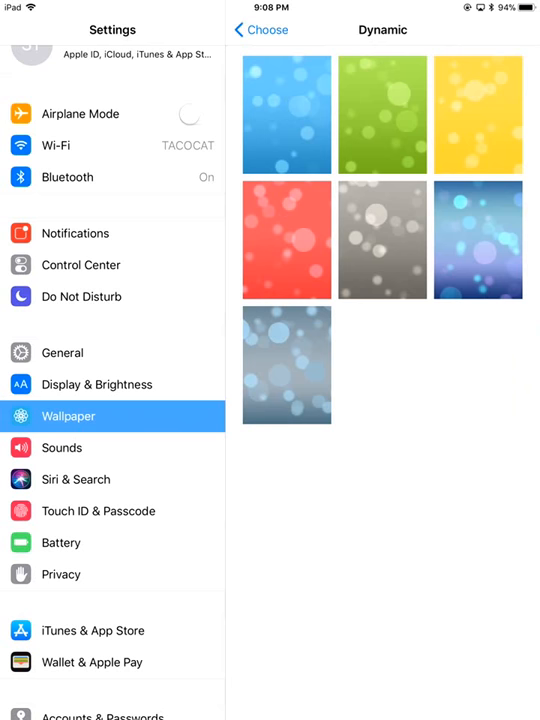
click(260, 30)
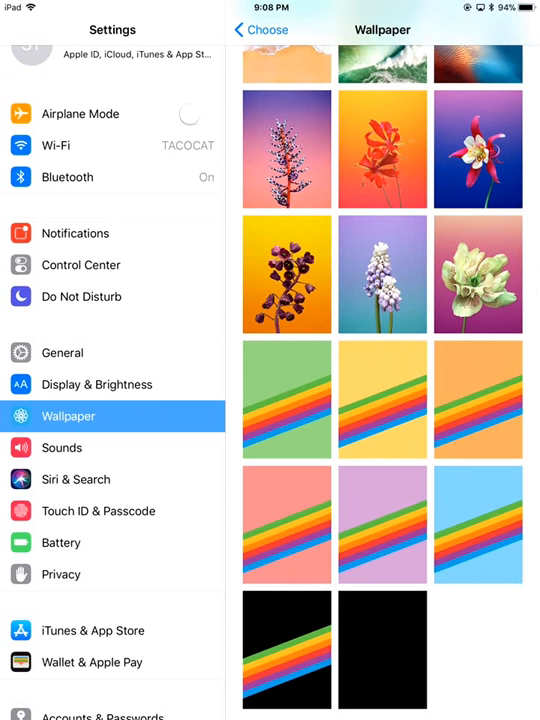
Set the red columbine flower still as the home screen wallpaper
scroll(up, 3)
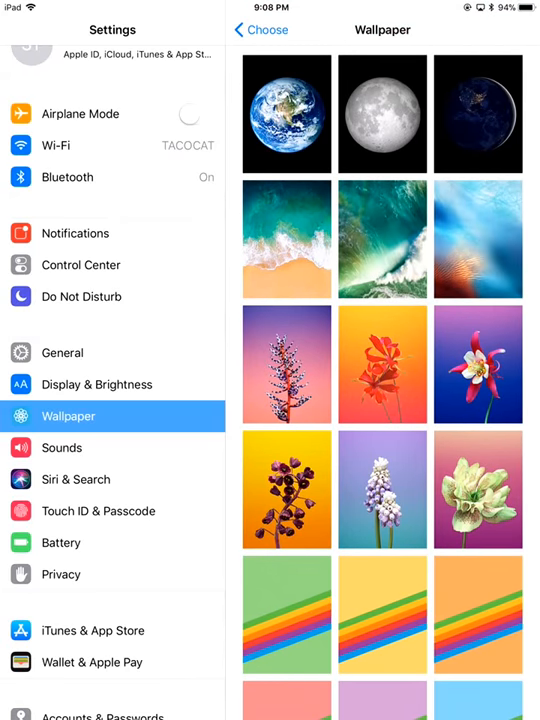
click(477, 363)
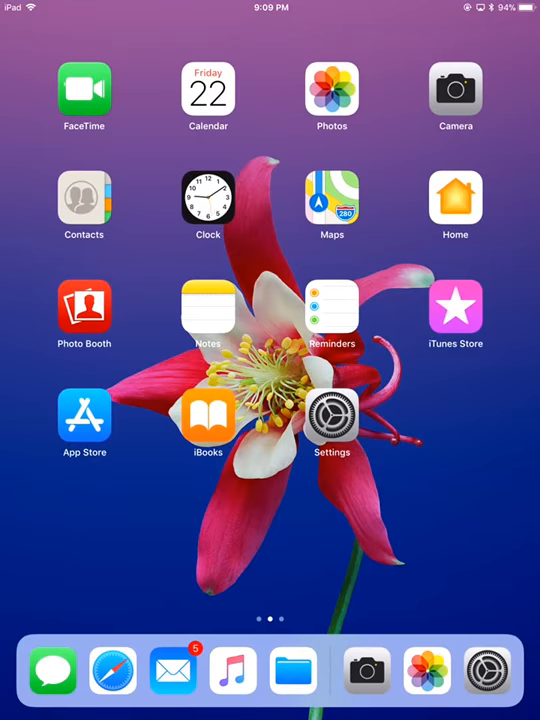
Reopen Settings and go back to the Dynamic, Stills and Photos categories
click(331, 424)
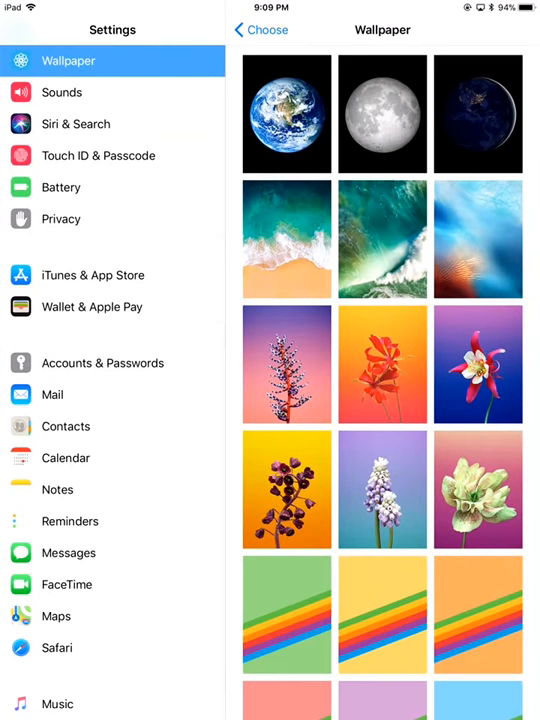
click(261, 30)
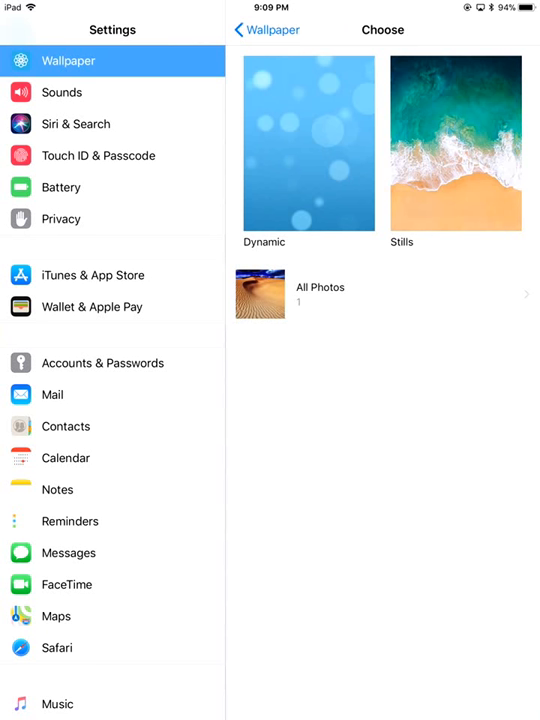
Set the desert dune photo from All Photos as the home screen wallpaper
click(320, 294)
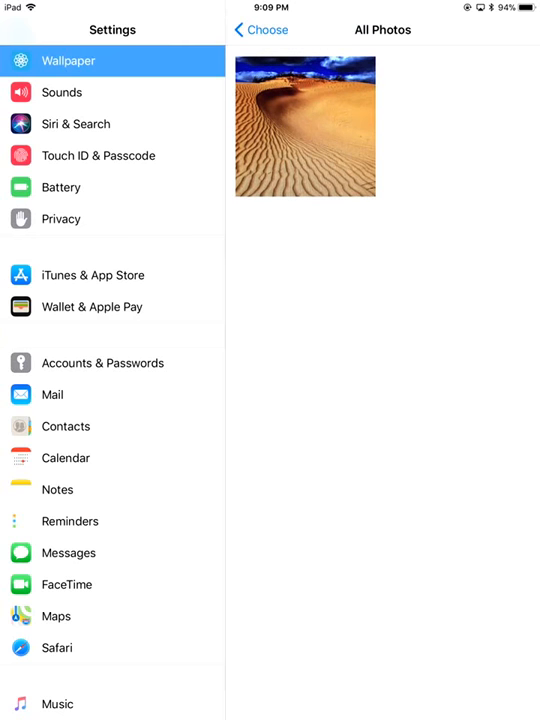
click(304, 125)
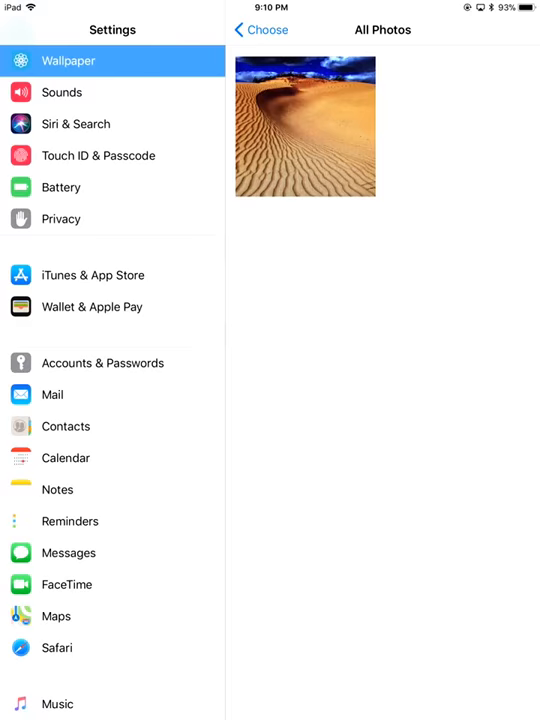
key(home)
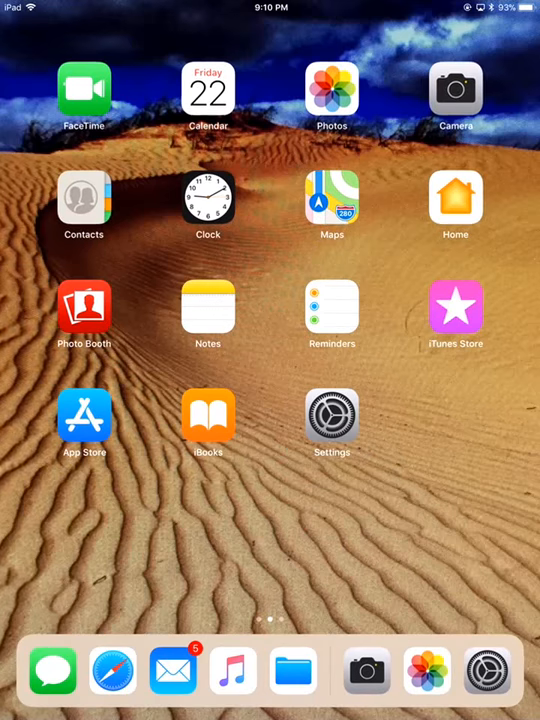